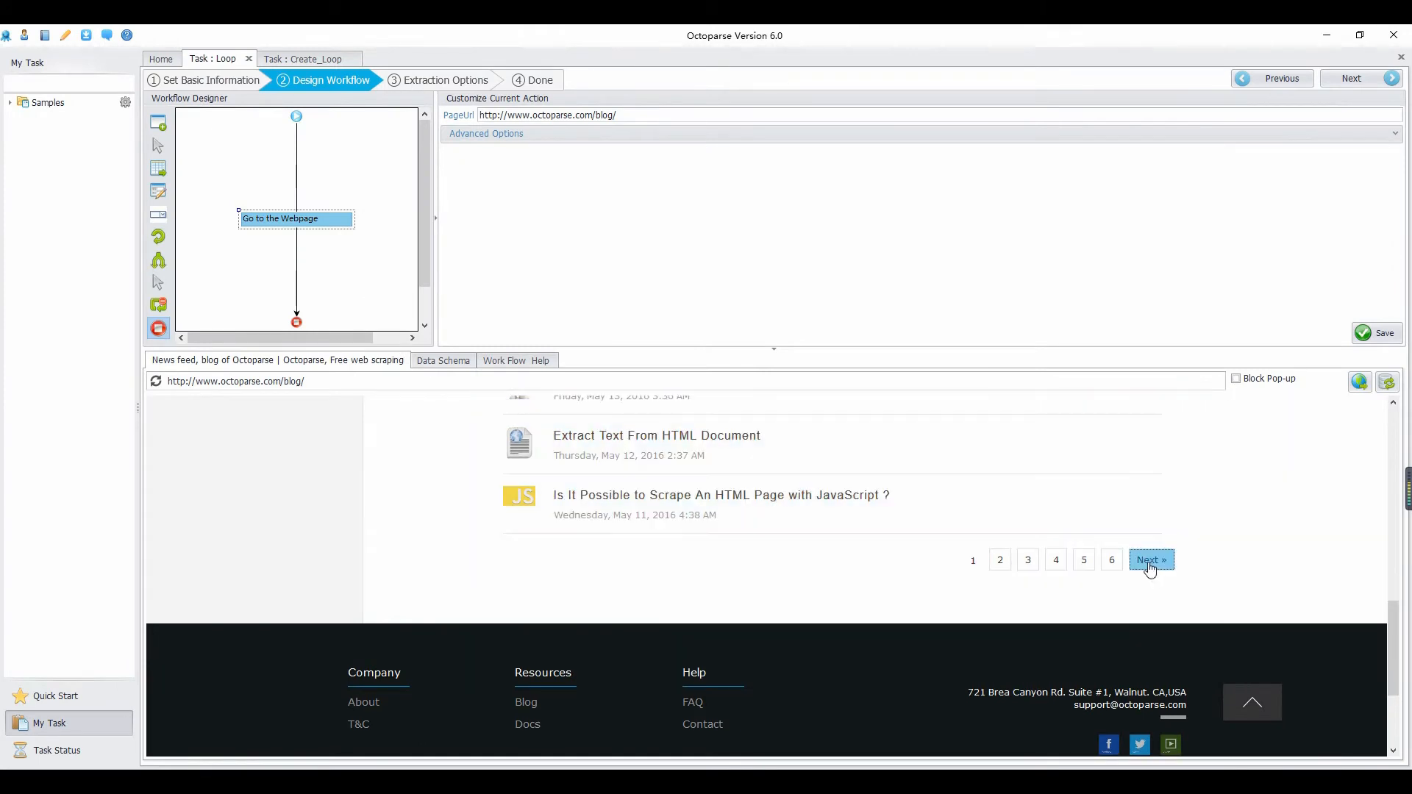
Dismiss the action choices on the blog's next-page link and switch to the Create_Loop task
{"action": "left_click", "coordinate": [1150, 559]}
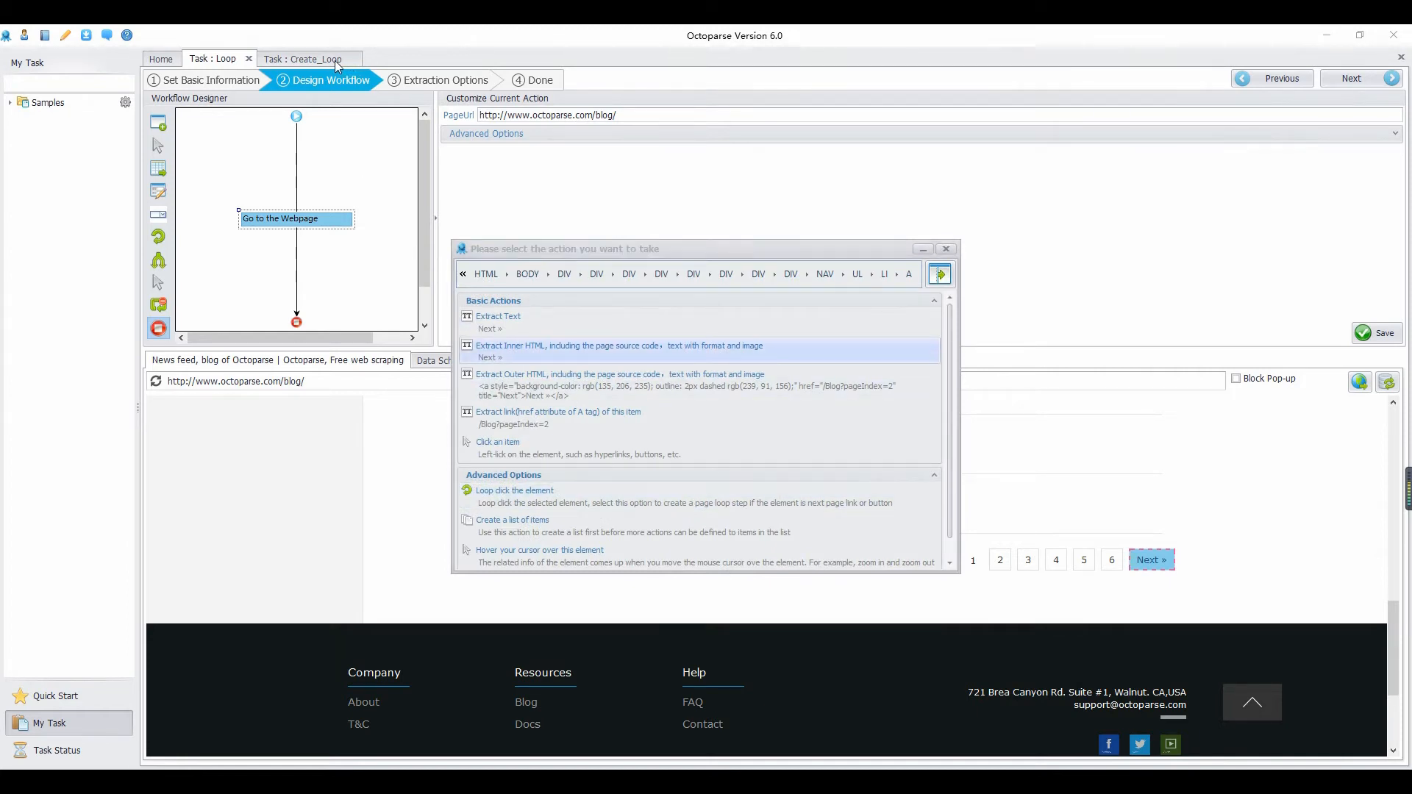
{"action": "left_click", "coordinate": [945, 248]}
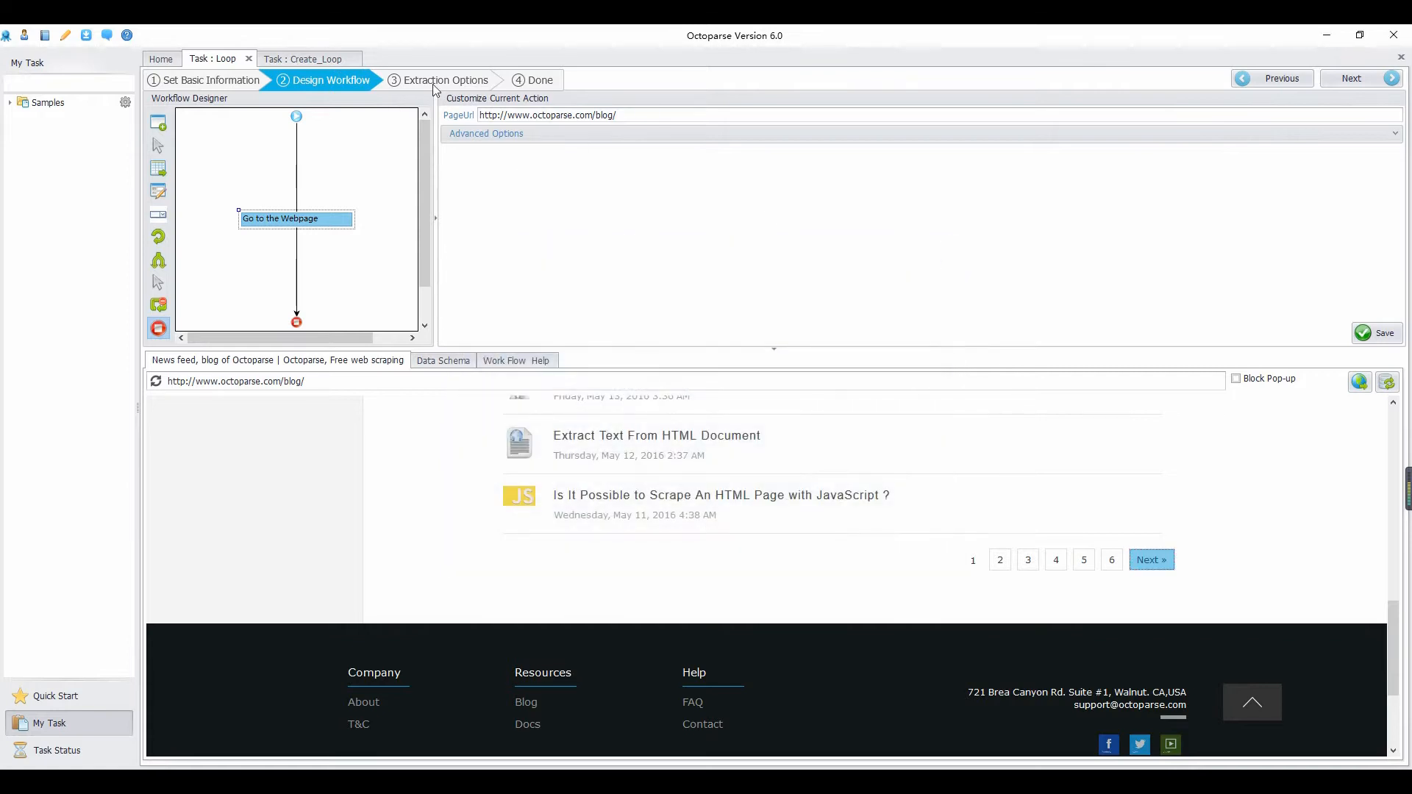
{"action": "left_click", "coordinate": [303, 59]}
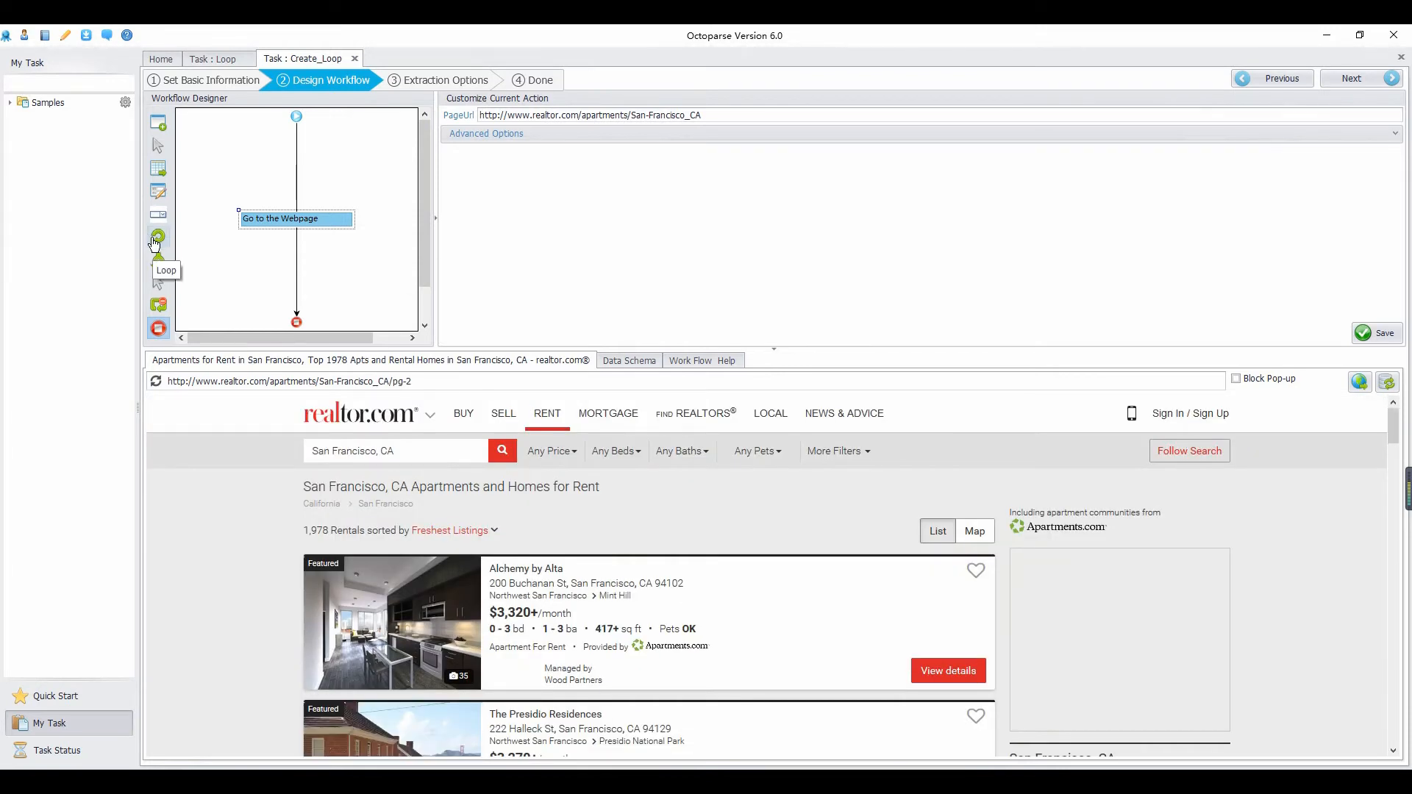
{"action": "left_click", "coordinate": [157, 236]}
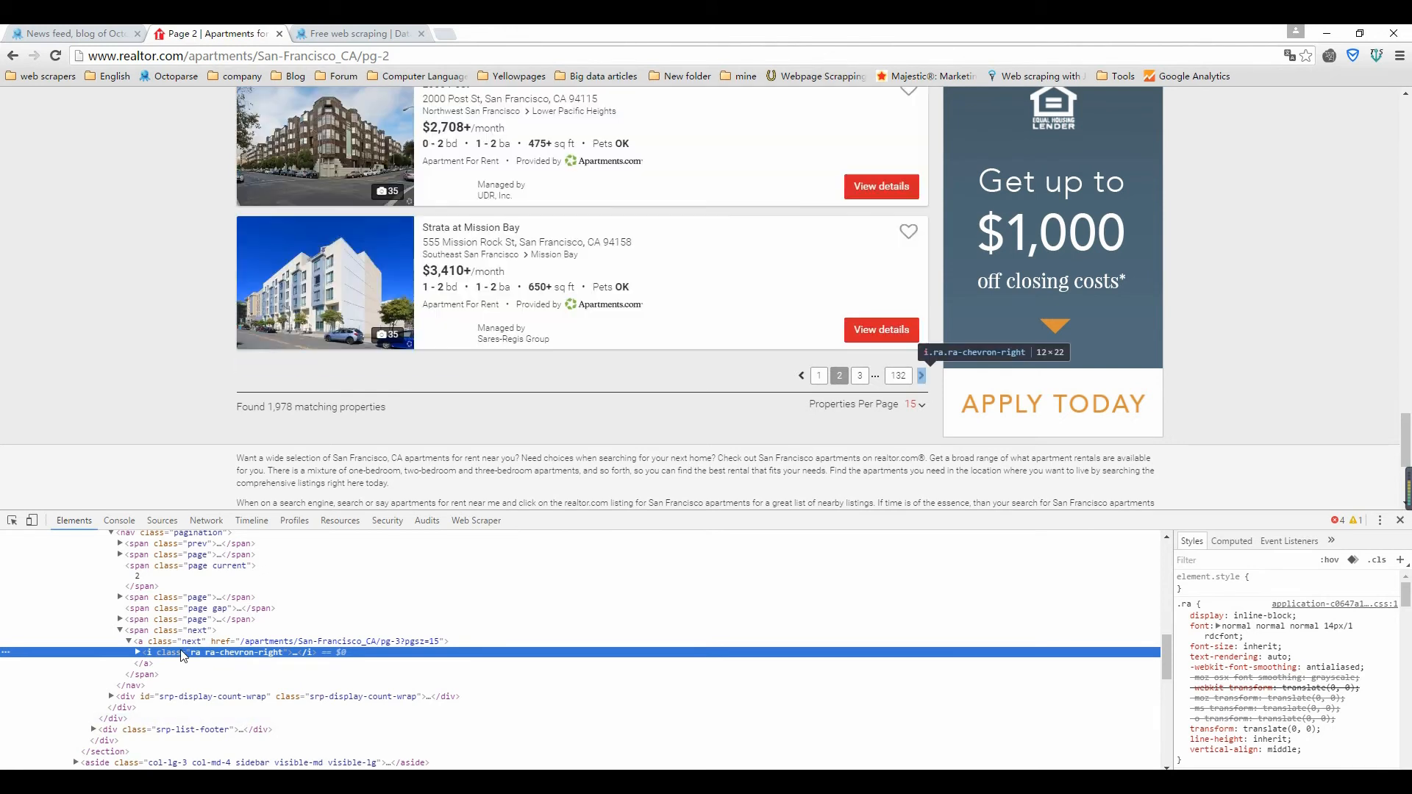
Copy the XPath of the ra-chevron-right next-page arrow element from DevTools
{"action": "right_click", "coordinate": [179, 652]}
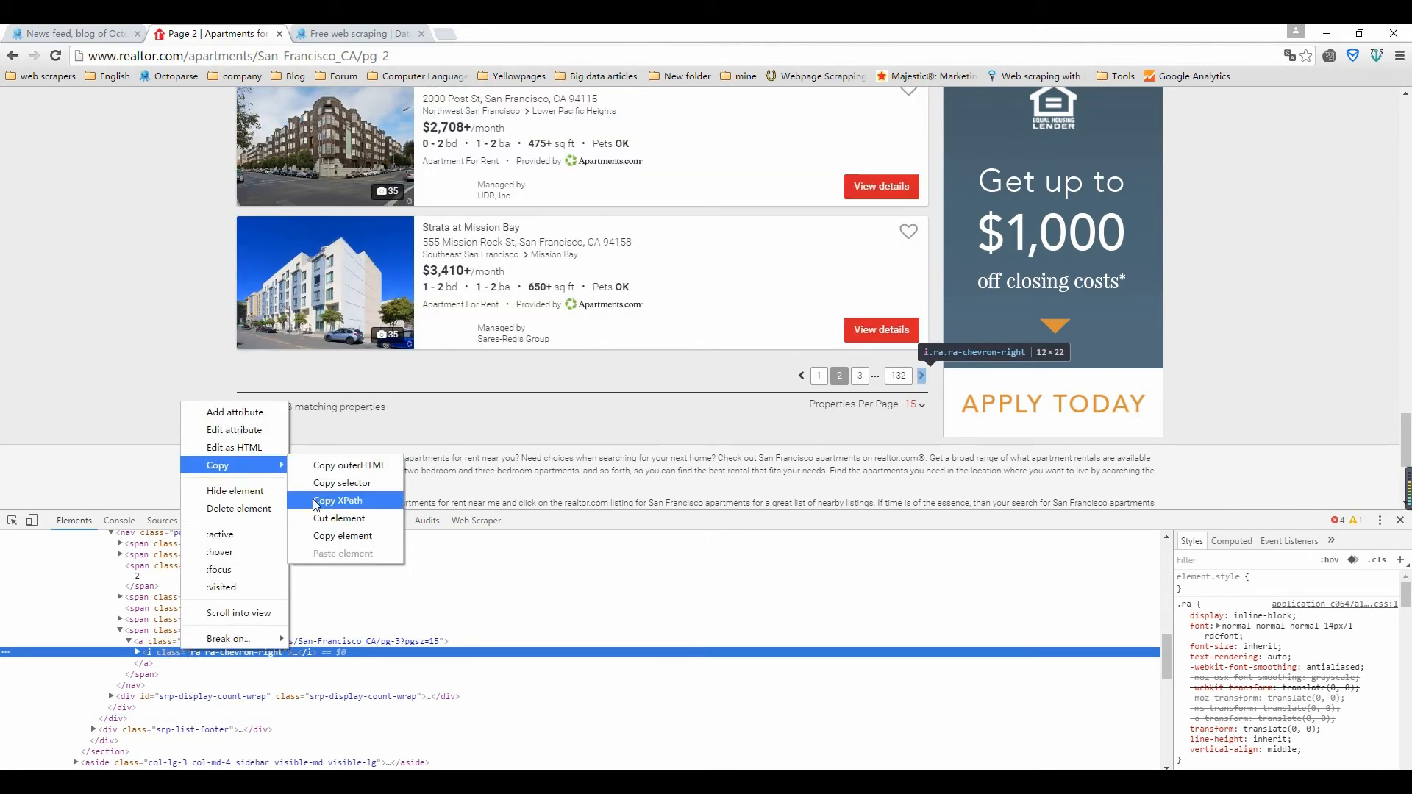
{"action": "left_click", "coordinate": [338, 500]}
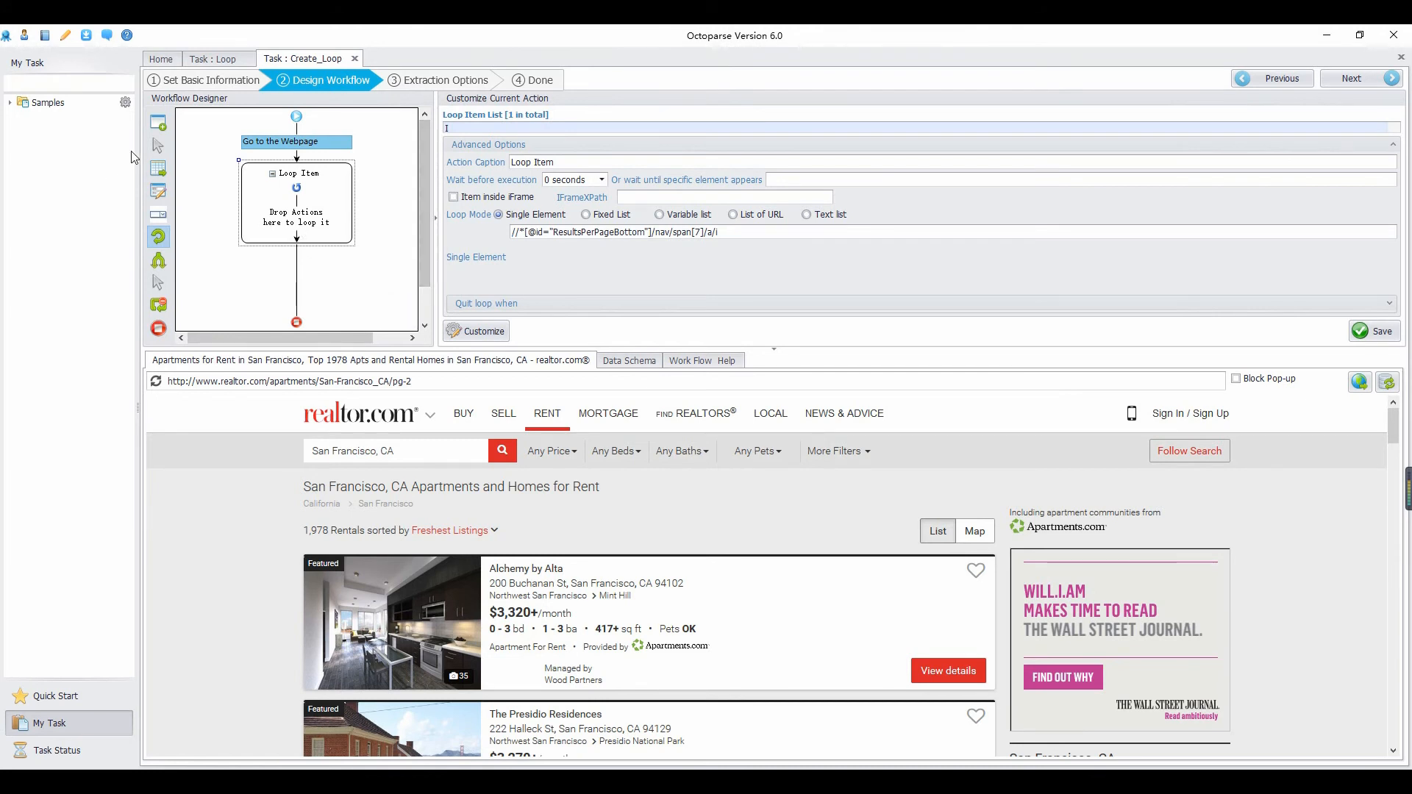
{"action": "mouse_move", "coordinate": [159, 145]}
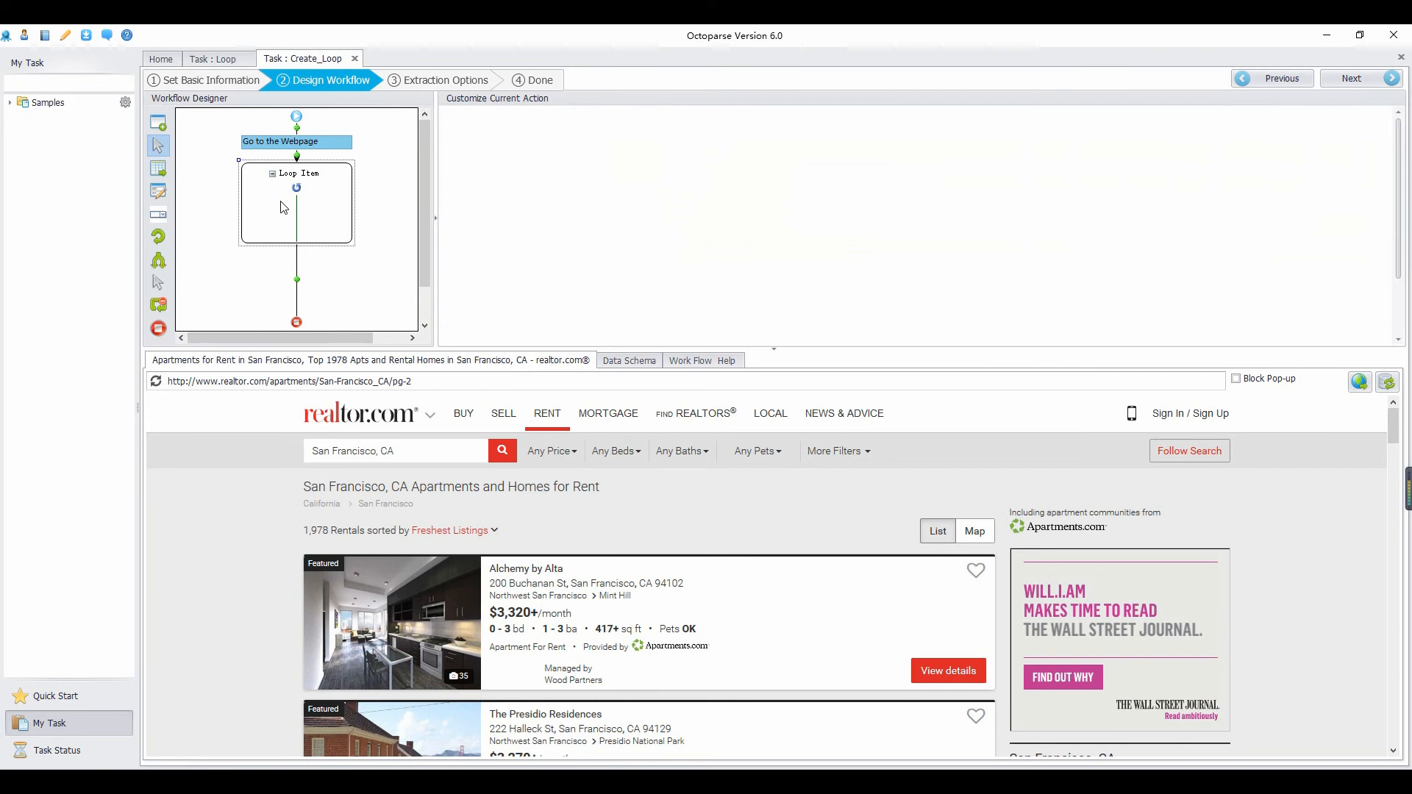
Place a Click Item inside the Loop Item with 'Click Loop items' enabled and save the task
{"action": "left_click", "coordinate": [295, 212]}
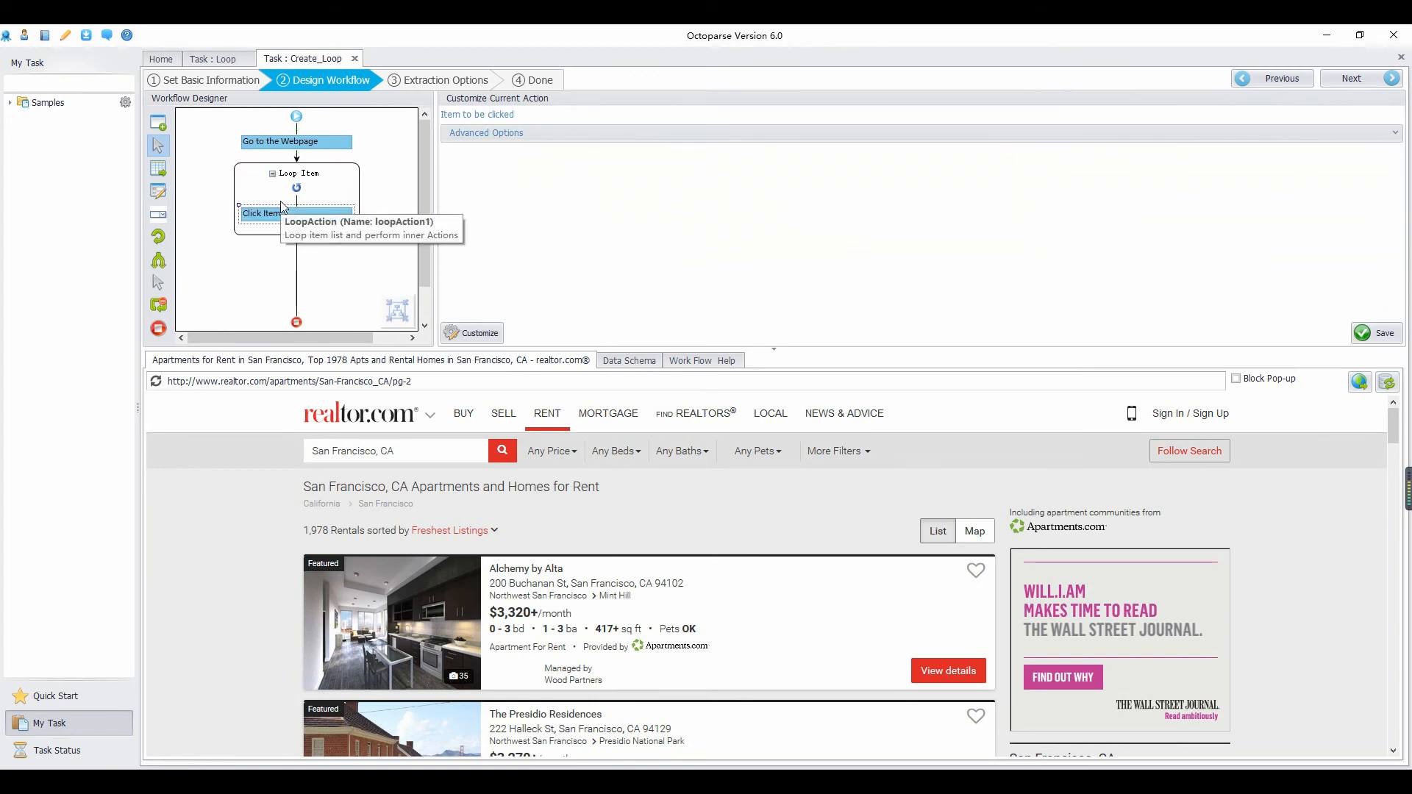
{"action": "left_click", "coordinate": [486, 132]}
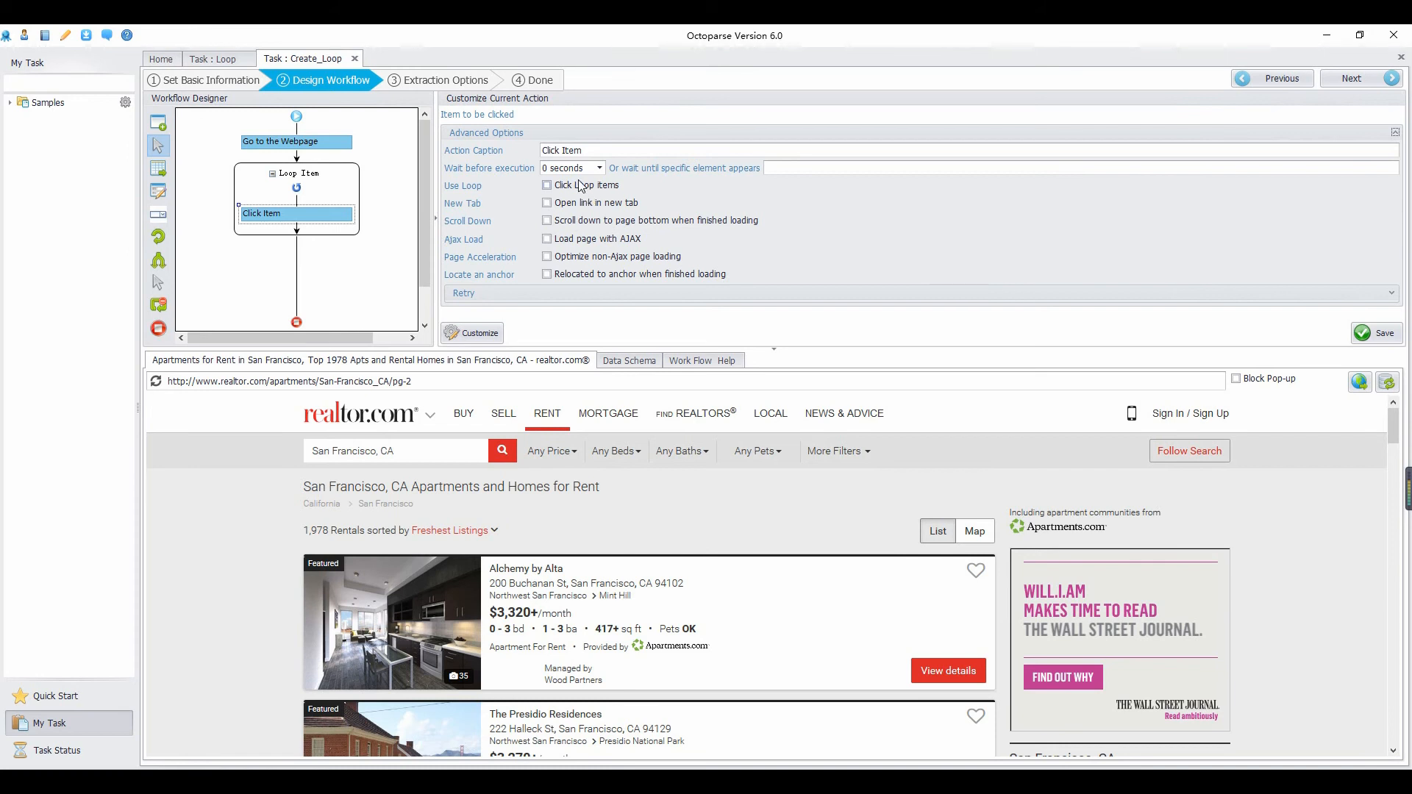
{"action": "left_click", "coordinate": [547, 185]}
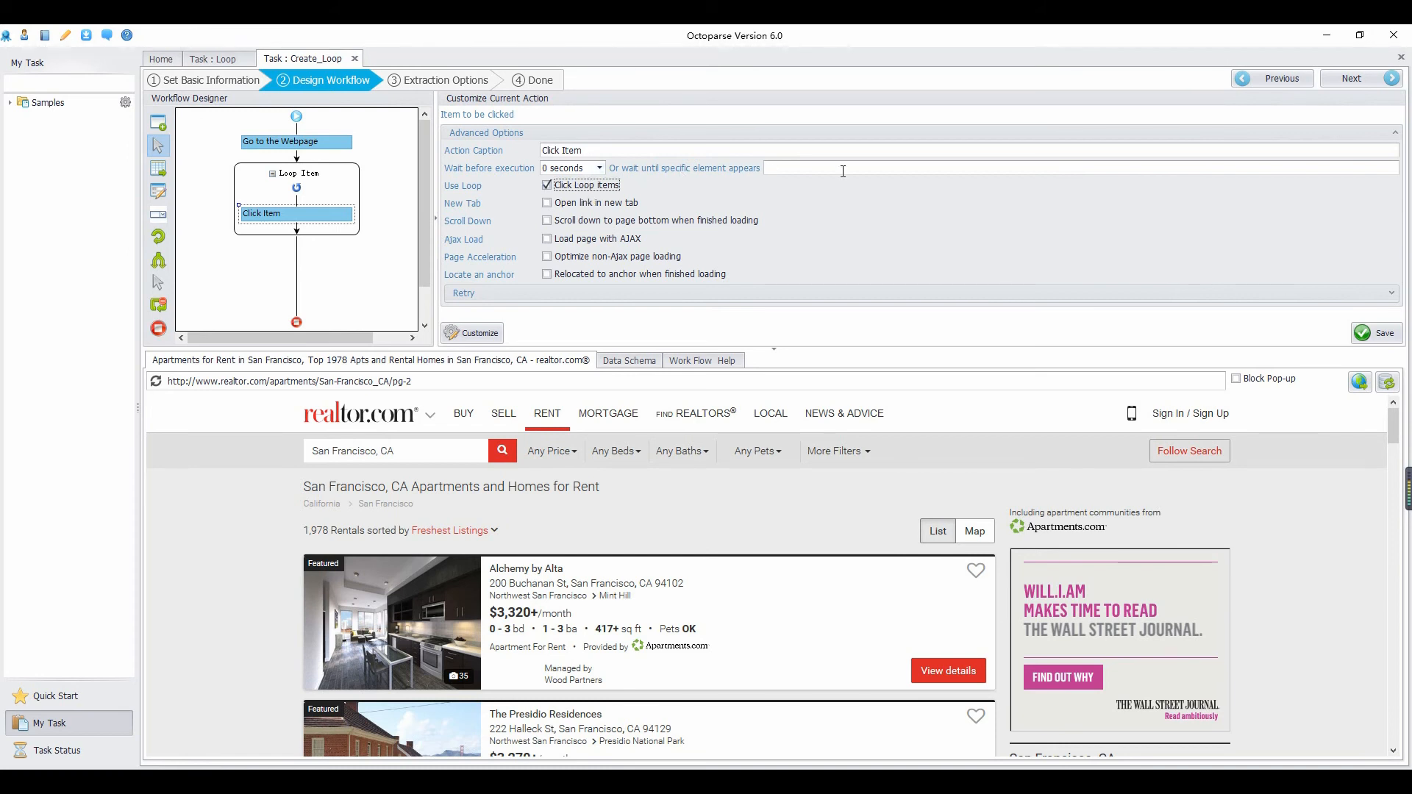
{"action": "left_click", "coordinate": [1375, 333]}
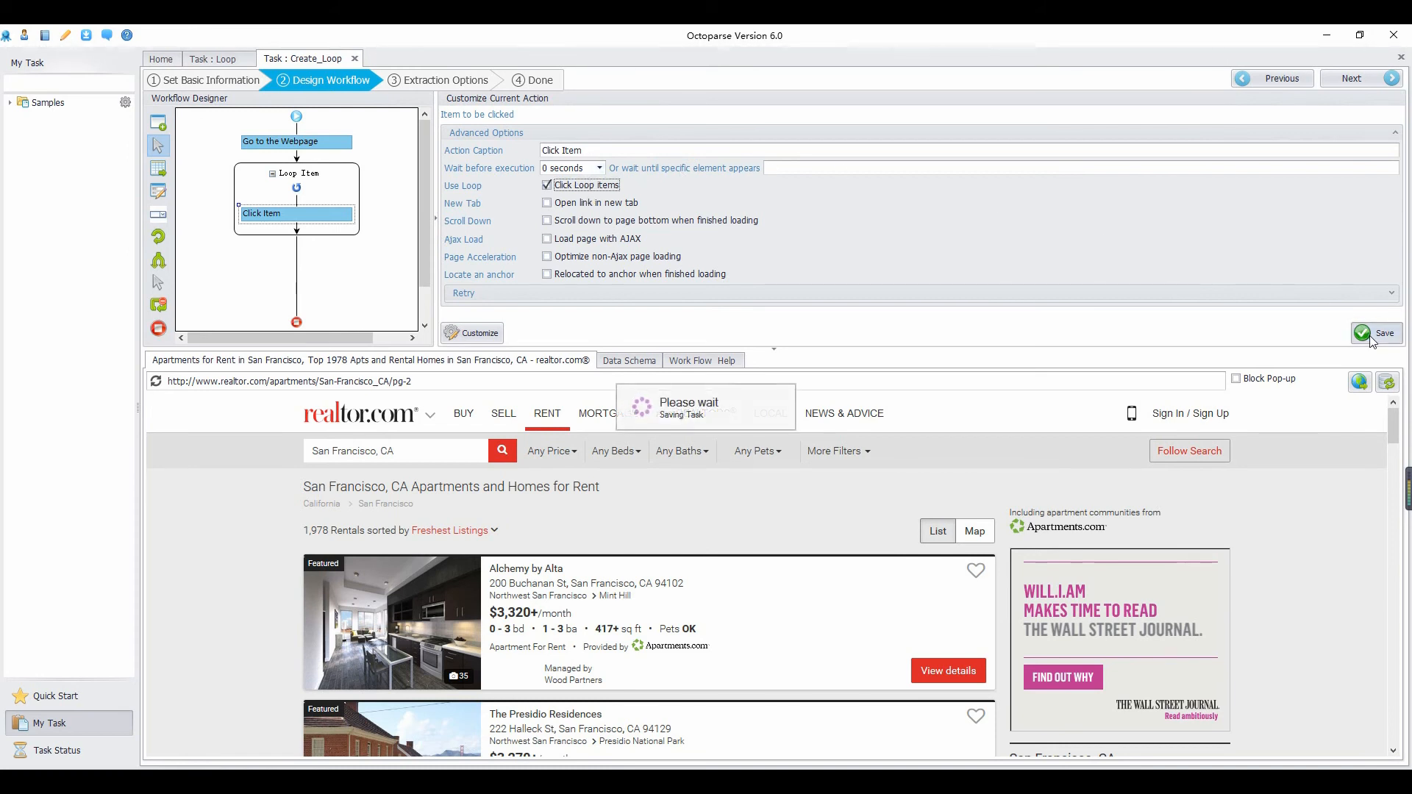
{"action": "left_click", "coordinate": [1376, 333]}
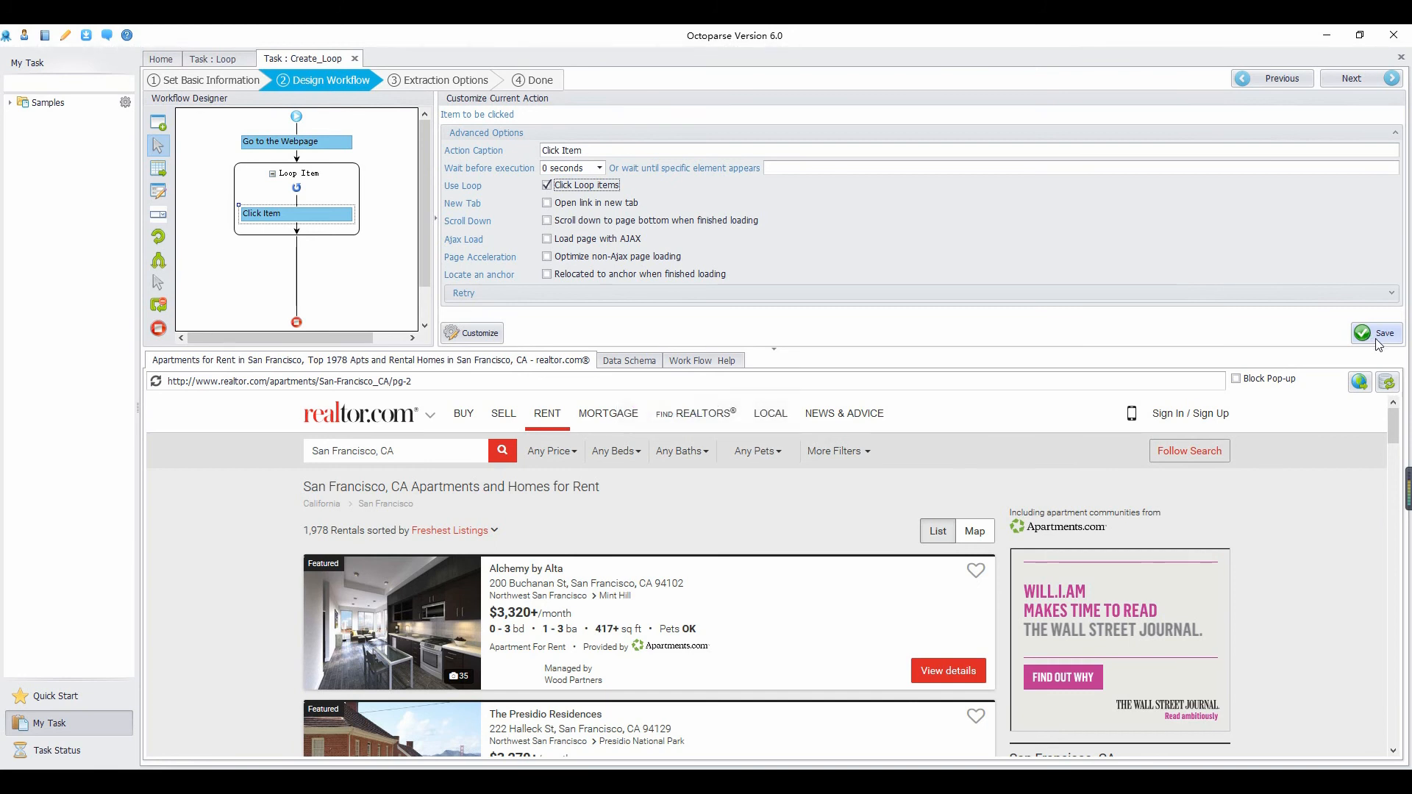
{"action": "mouse_move", "coordinate": [1065, 292]}
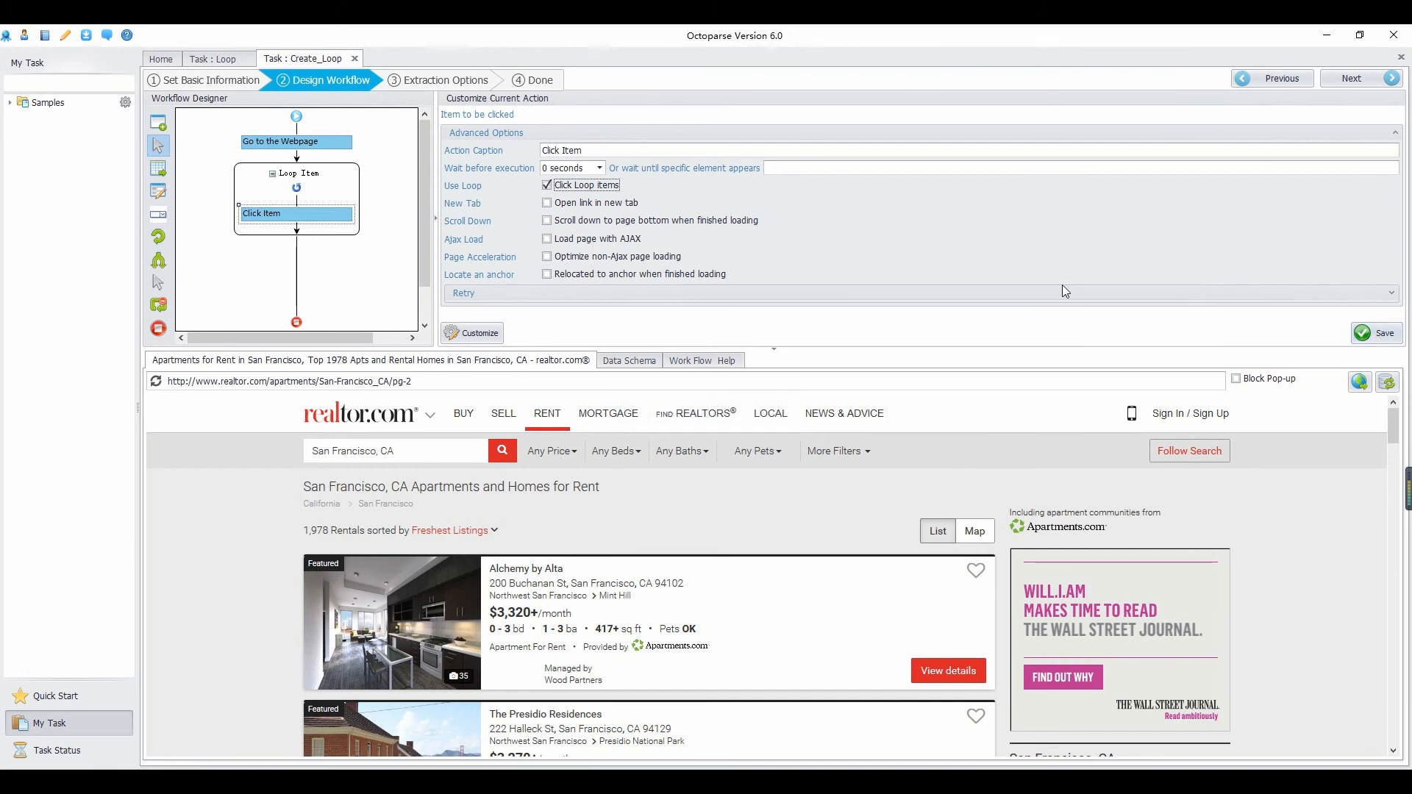